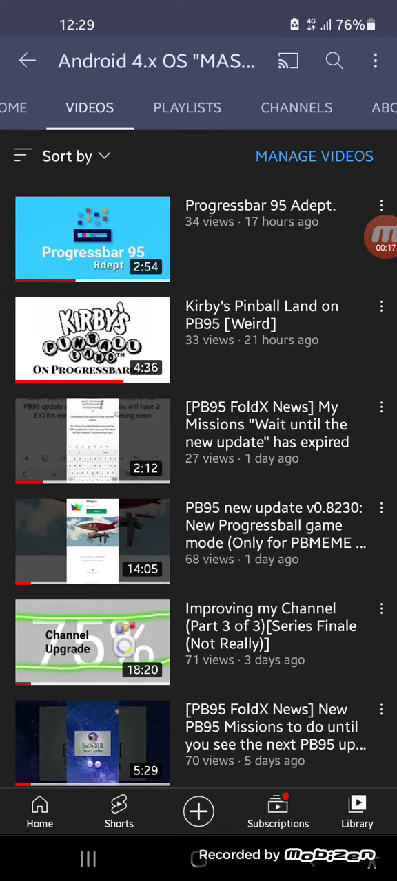
- Switch the 'Android 4.x OS MASTER' channel page to its Channels section, which is empty
{"action": "left_click", "coordinate": [38, 107]}
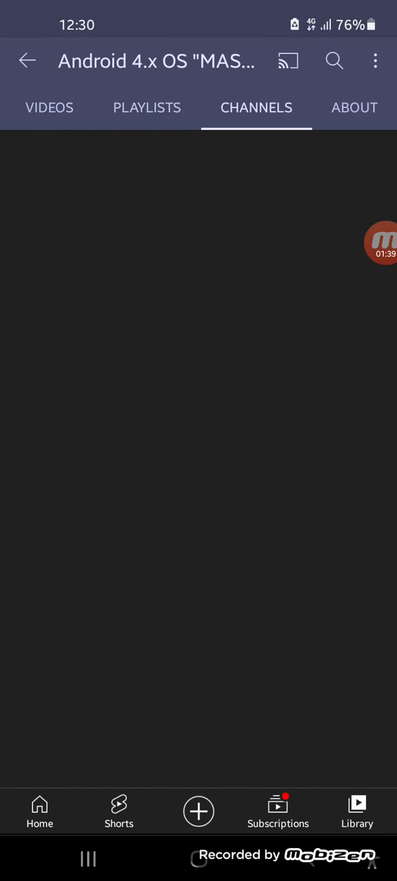
- View the channel's About description with PB95 progress, gear and operating systems
{"action": "left_click", "coordinate": [354, 108]}
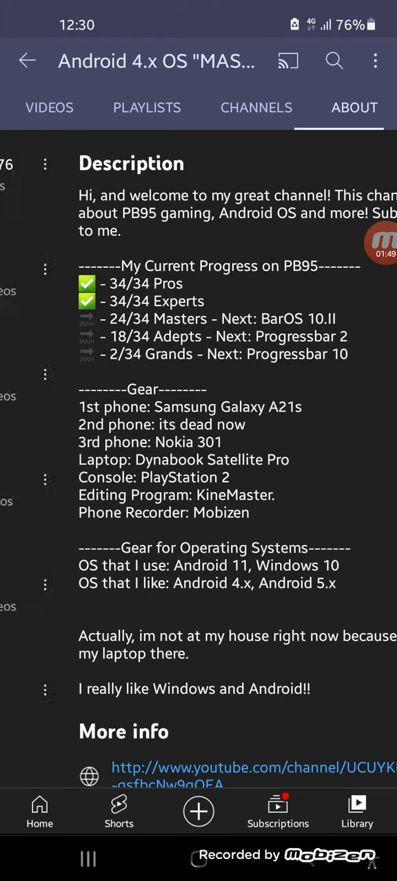
- Visit the channel's Home page with its Shorts shelf, then return to the Videos list
{"action": "left_click", "coordinate": [87, 107]}
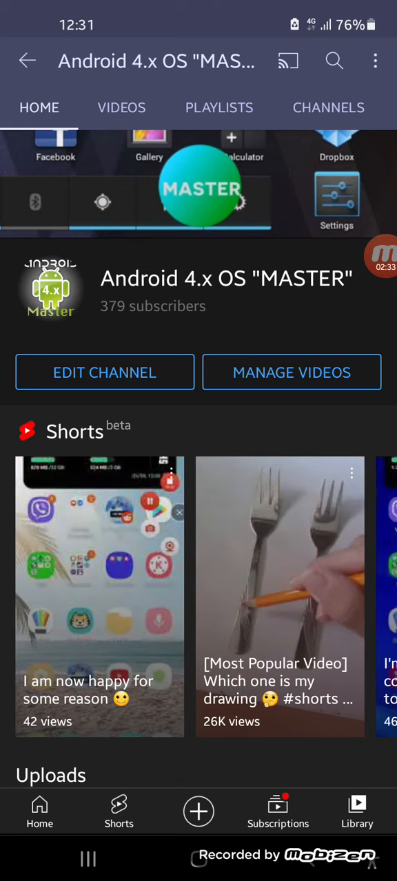
{"action": "left_click", "coordinate": [88, 107]}
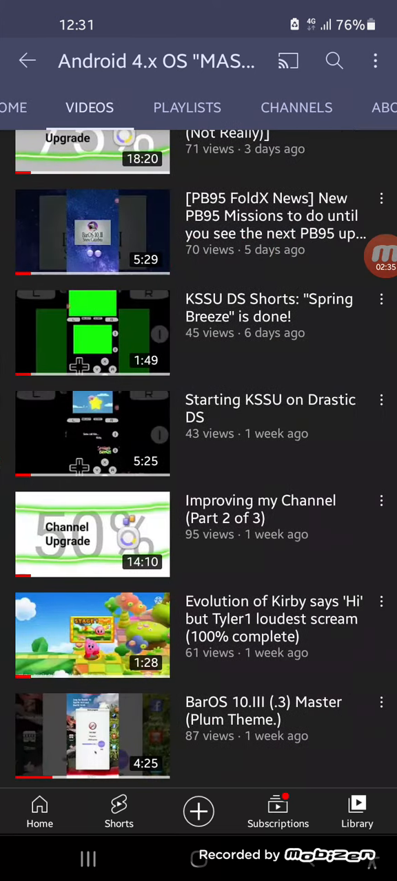